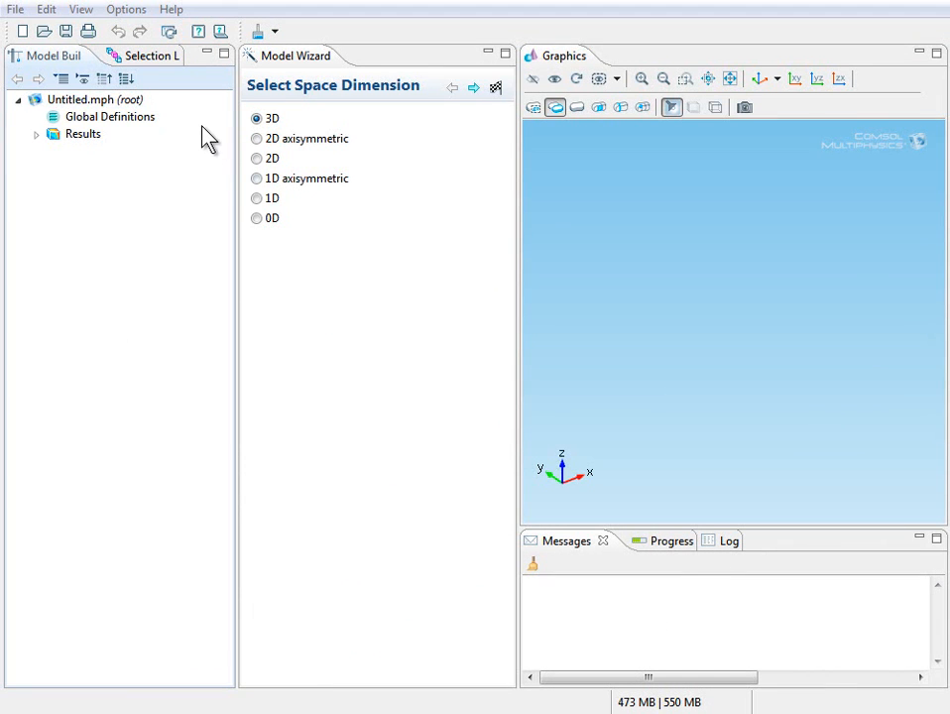
Start a new blank model and add Electric Currents (ec) with dependent variable V
{"action": "left_click", "coordinate": [14, 9]}
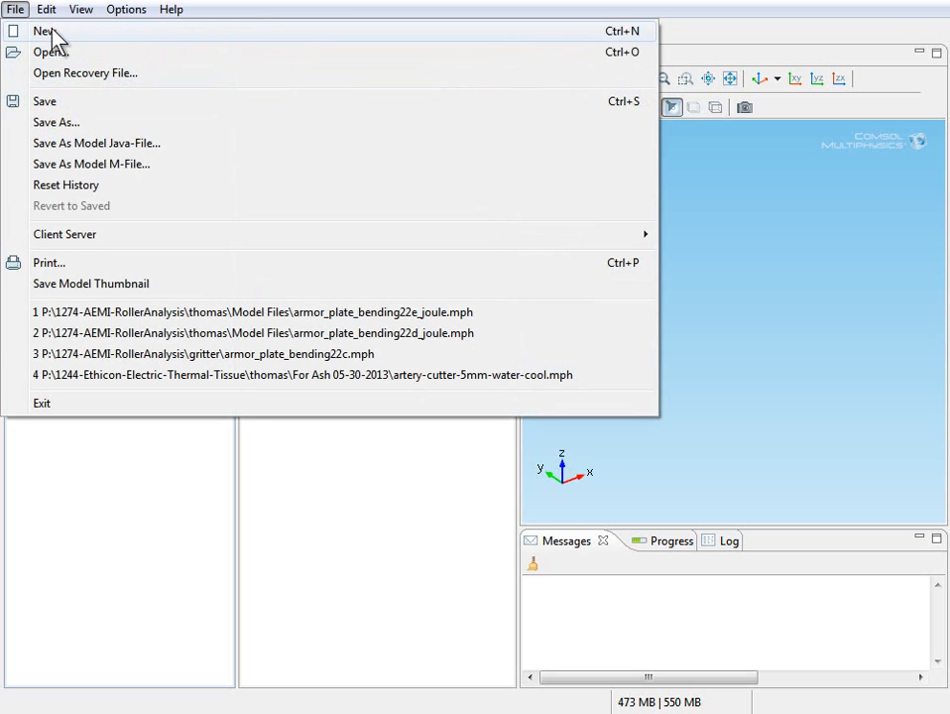
{"action": "left_click", "coordinate": [42, 31]}
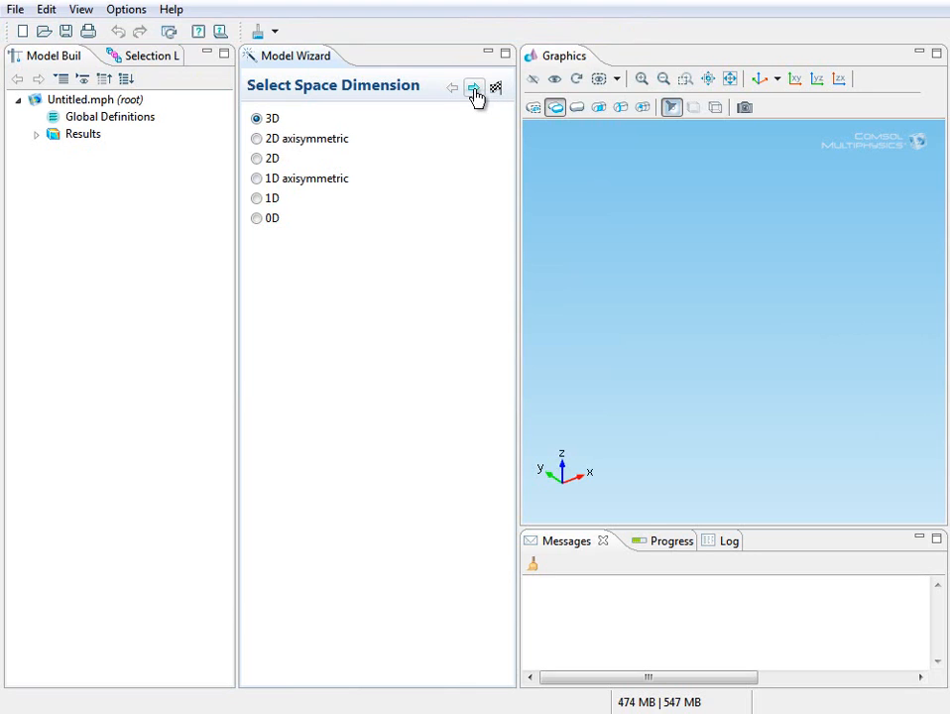
{"action": "mouse_move", "coordinate": [474, 89]}
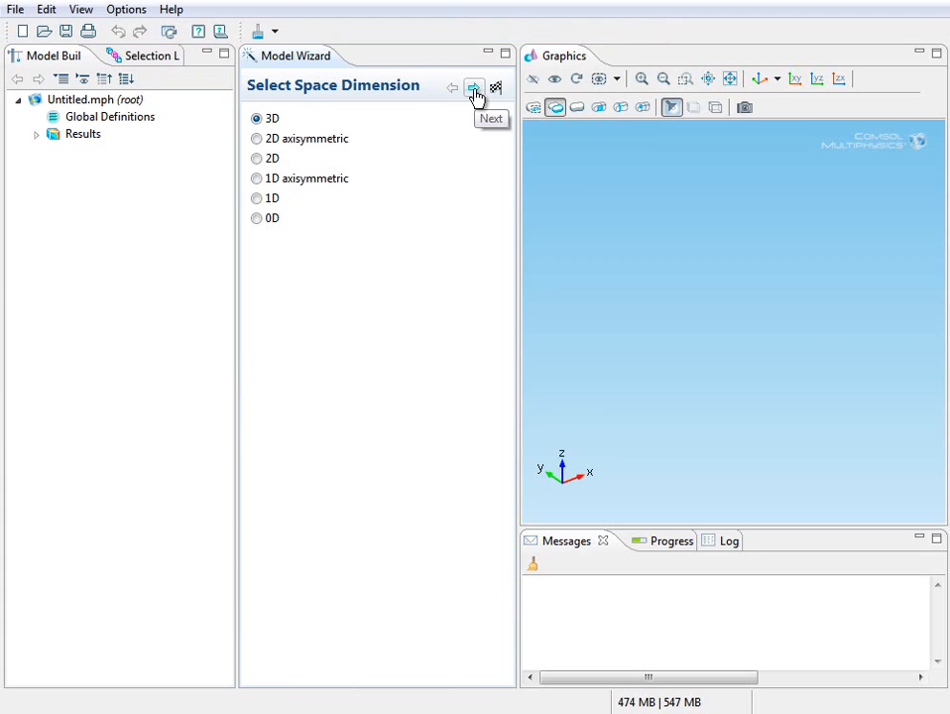
{"action": "left_click", "coordinate": [473, 88]}
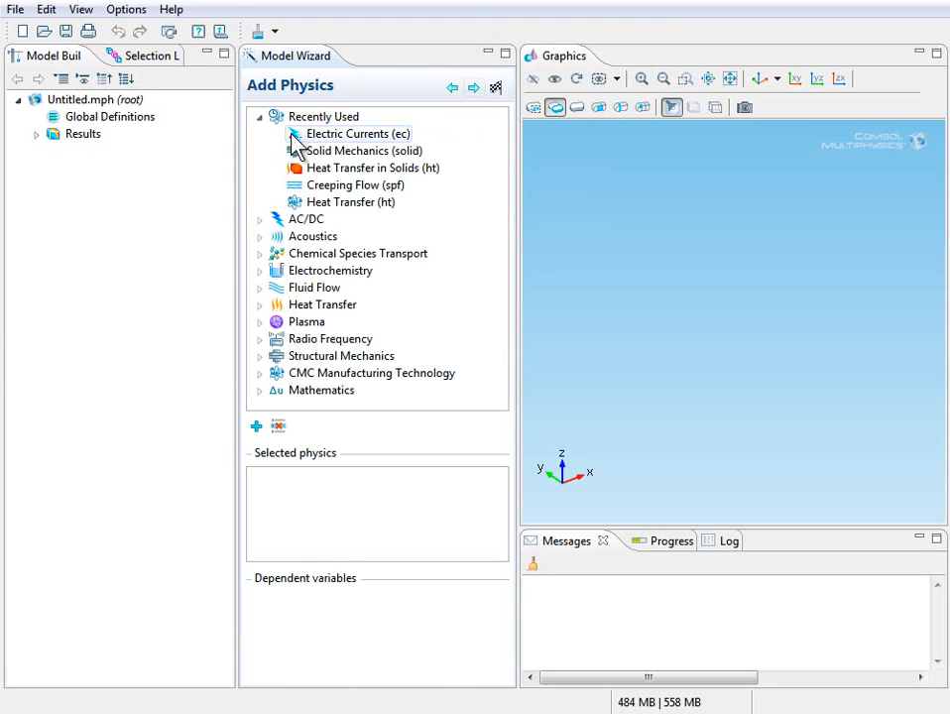
{"action": "left_click", "coordinate": [259, 116]}
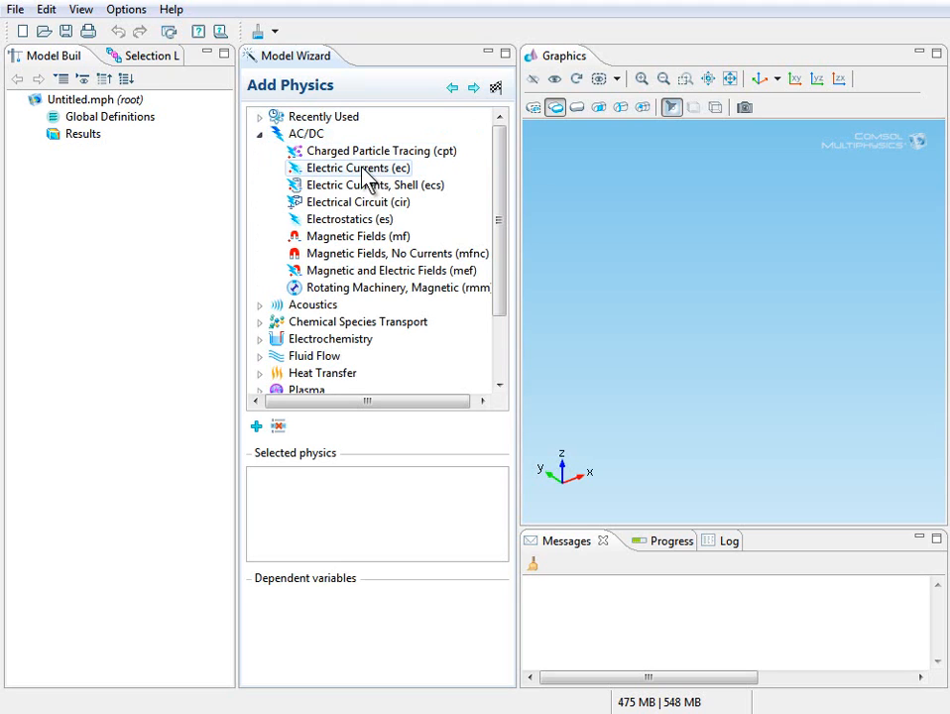
{"action": "left_click", "coordinate": [356, 167]}
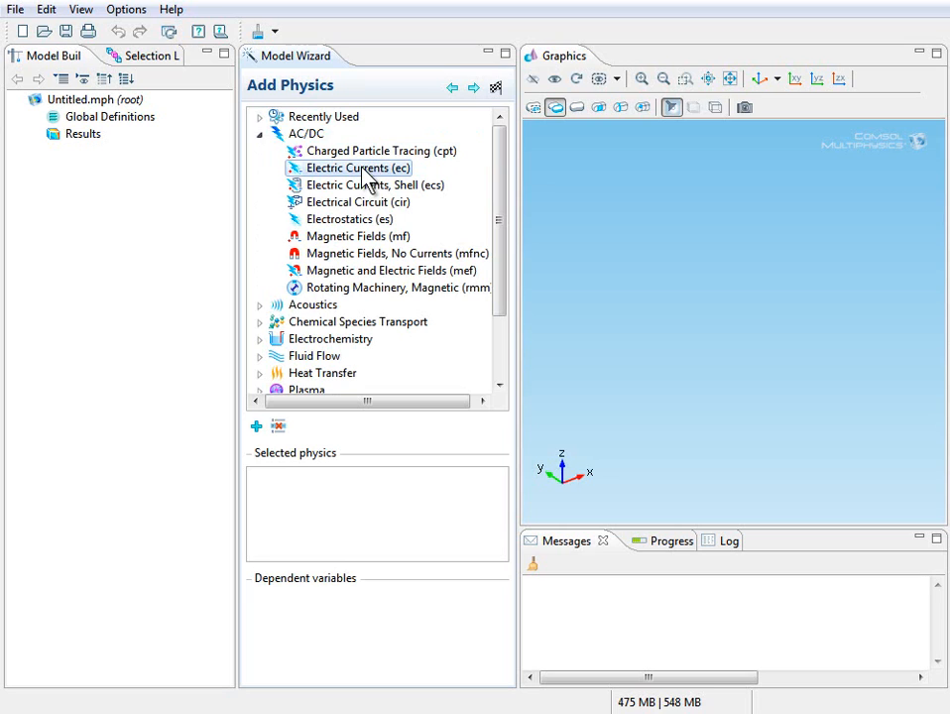
{"action": "mouse_move", "coordinate": [257, 426]}
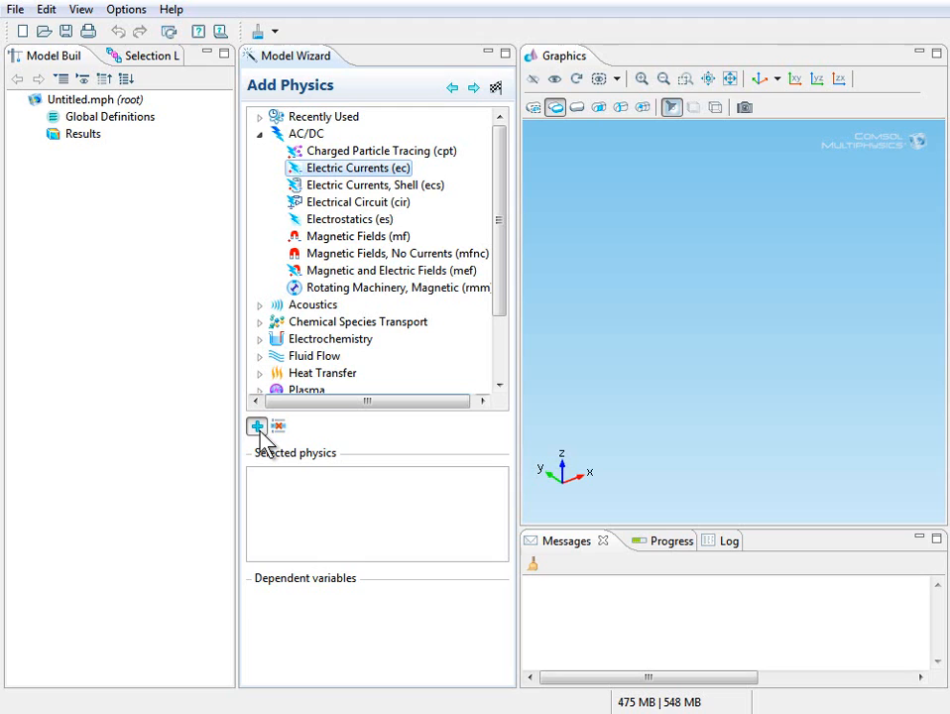
{"action": "left_click", "coordinate": [256, 425]}
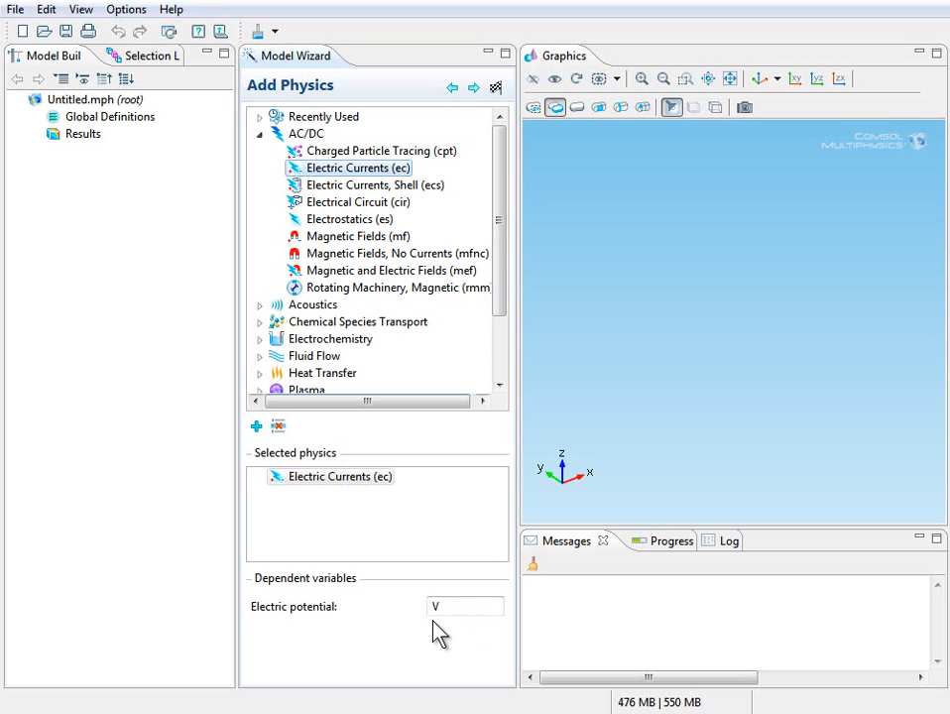
{"action": "left_click", "coordinate": [465, 606]}
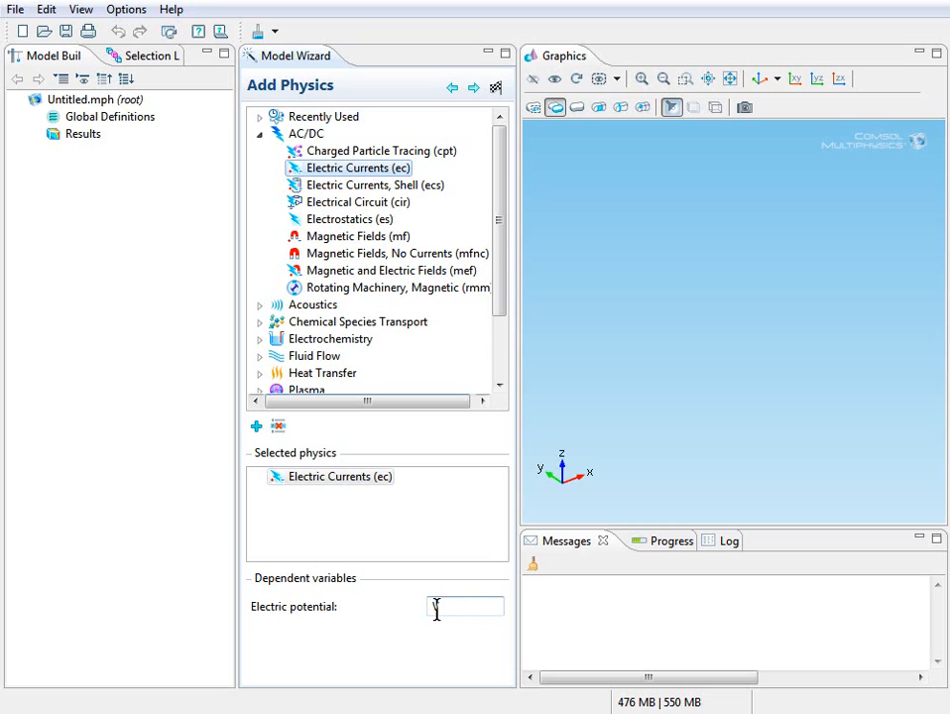
{"action": "type", "text": "V"}
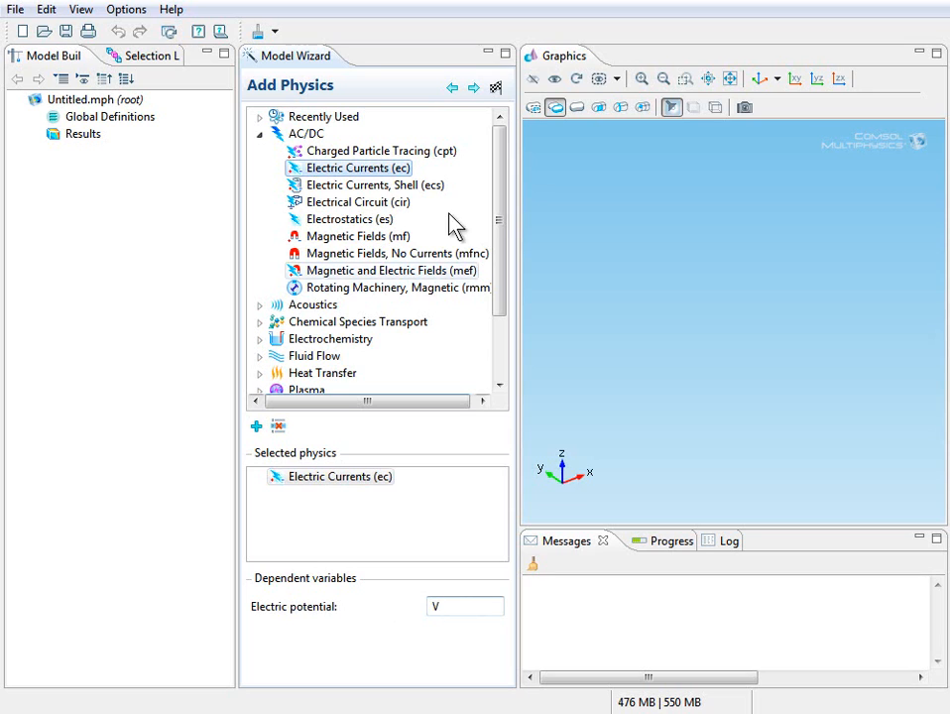
{"action": "mouse_move", "coordinate": [474, 88]}
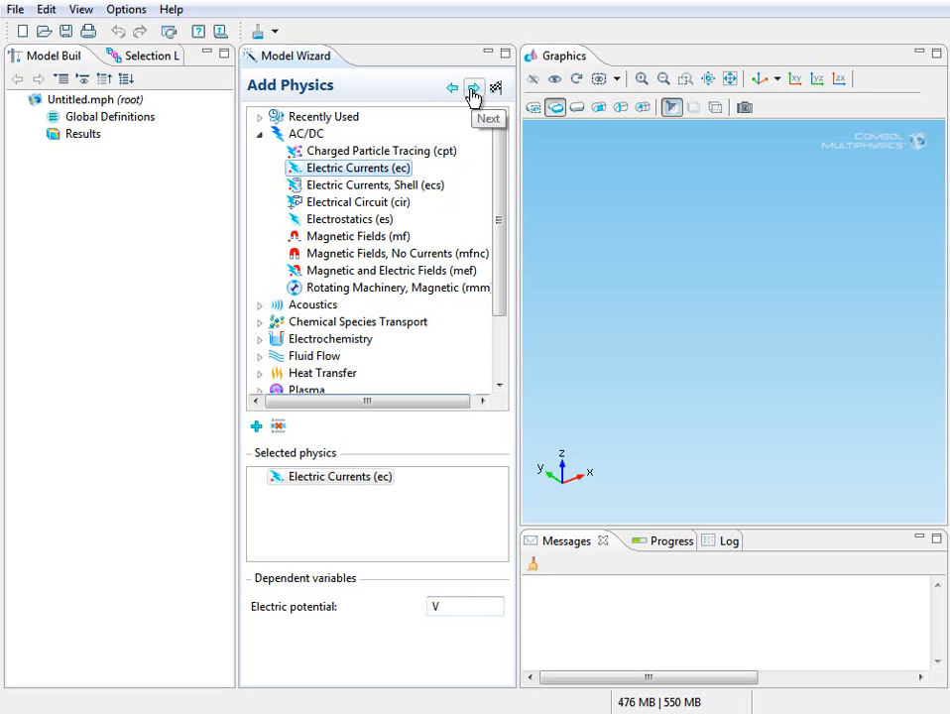
Select a Stationary preset study and finish the wizard to create Model 1
{"action": "left_click", "coordinate": [473, 88]}
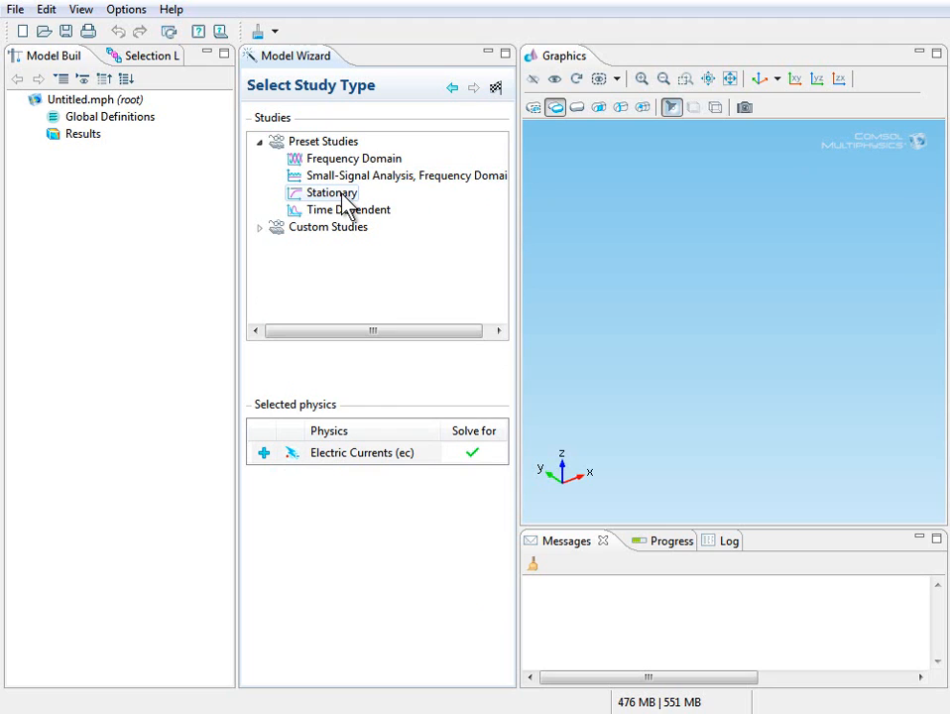
{"action": "left_click", "coordinate": [331, 192]}
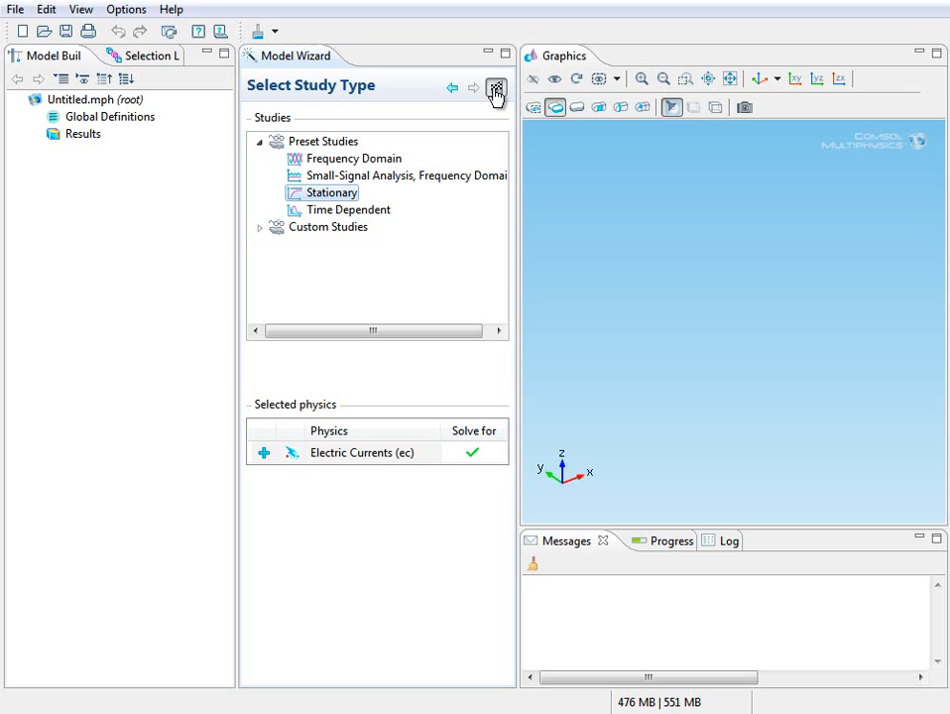
{"action": "left_click", "coordinate": [496, 88]}
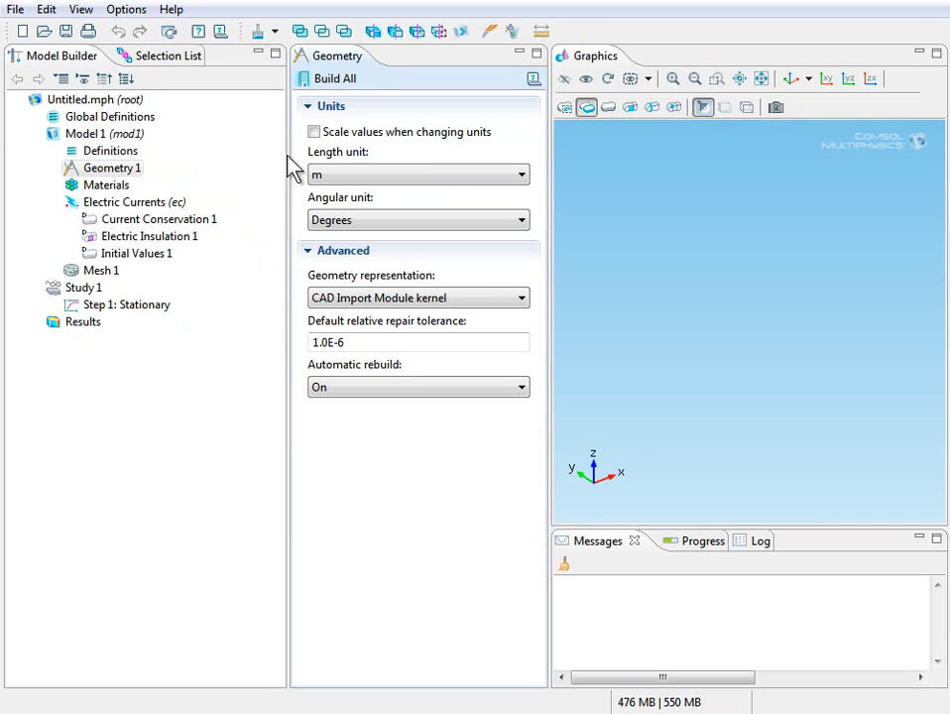
Solve the perforated bar with terminal and ground, and add a Volume Integration of ec.Qrh
{"action": "left_click", "coordinate": [126, 304]}
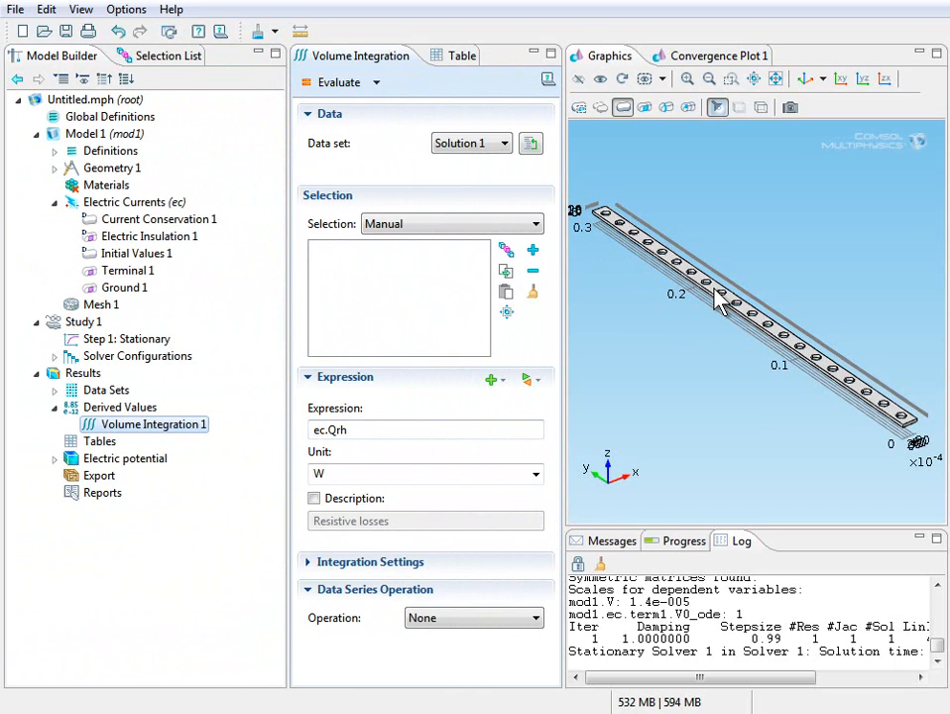
{"action": "mouse_move", "coordinate": [732, 309]}
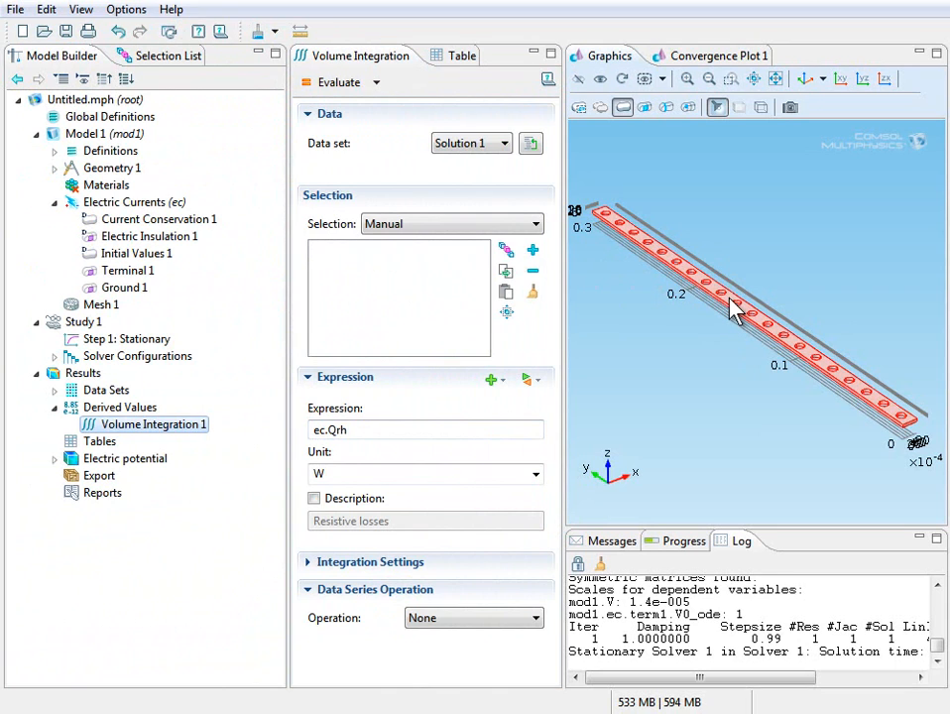
Select the bar, domain 1, in the Graphics window for the Volume Integration
{"action": "left_click", "coordinate": [734, 312]}
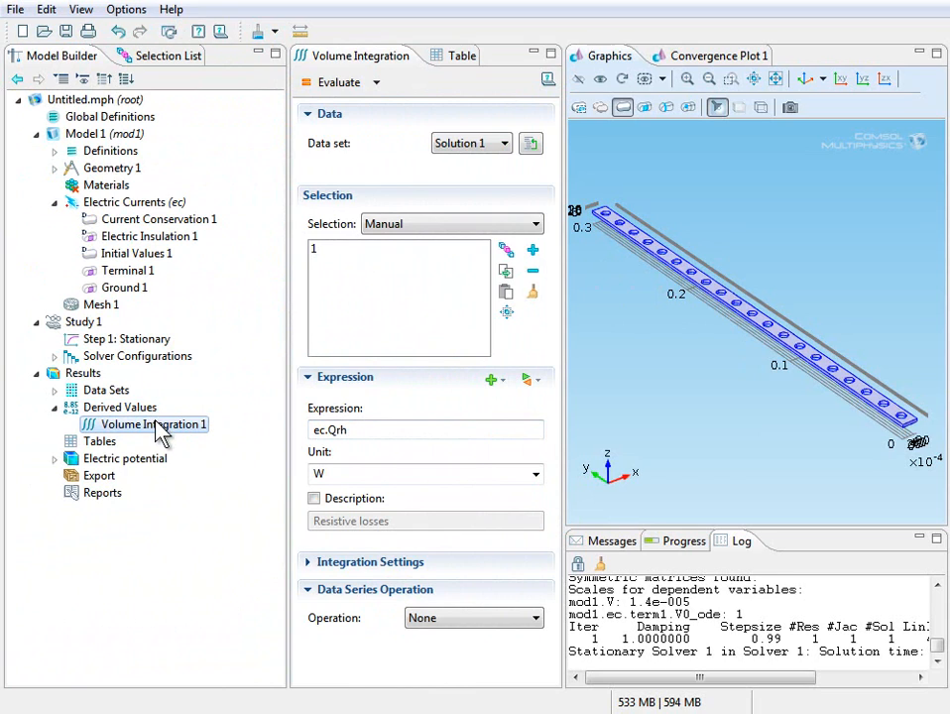
{"action": "mouse_move", "coordinate": [438, 357]}
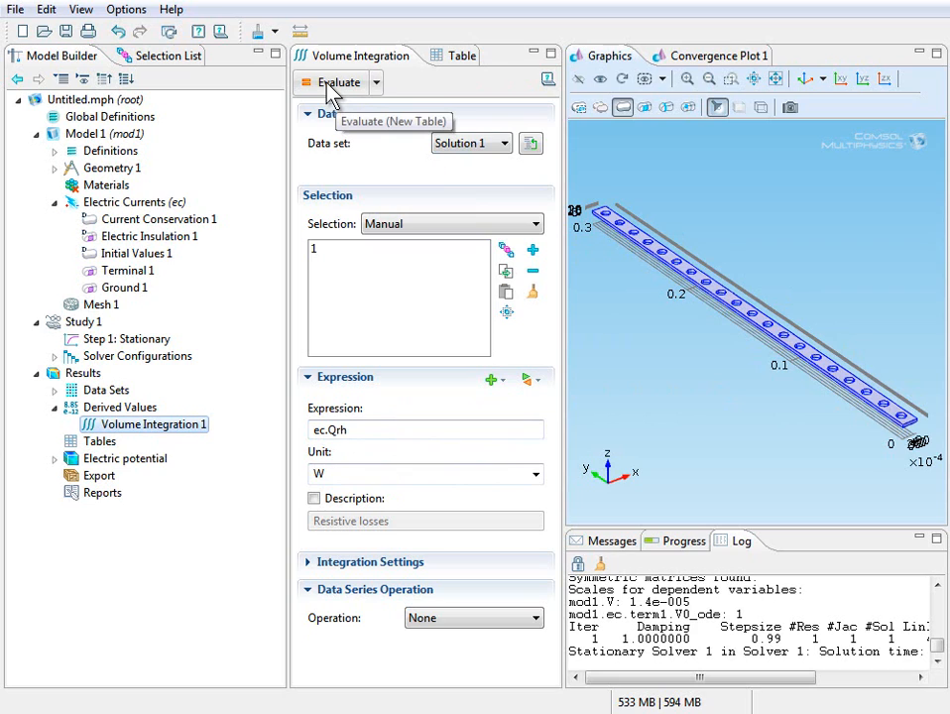
Evaluate the volume integration into Table 1, giving 3.82951 W of resistive losses
{"action": "left_click", "coordinate": [334, 82]}
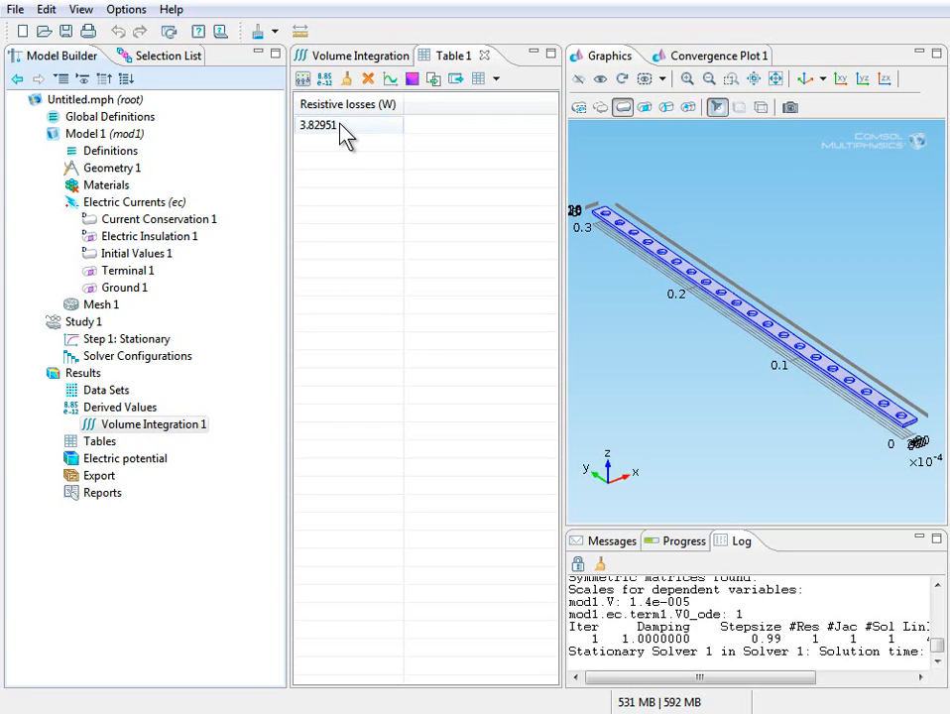
{"action": "mouse_move", "coordinate": [313, 144]}
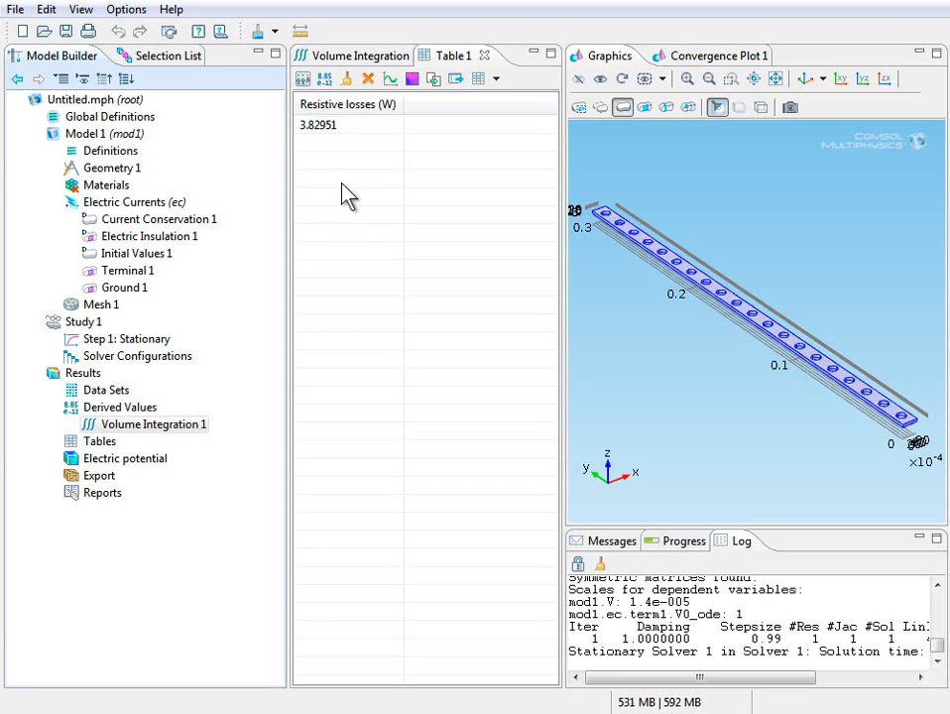
{"action": "mouse_move", "coordinate": [375, 225]}
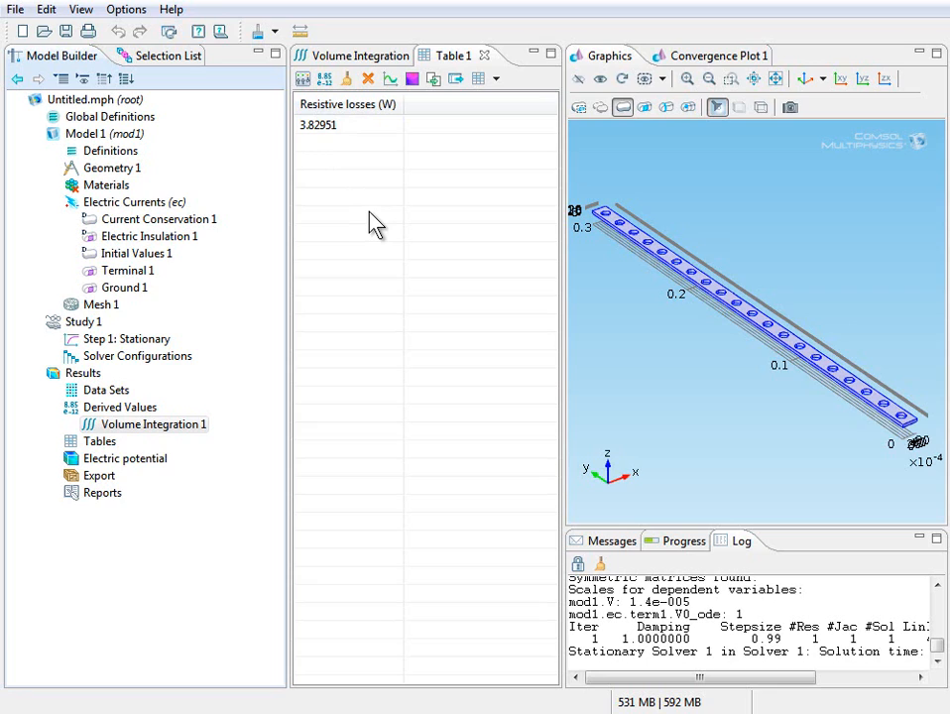